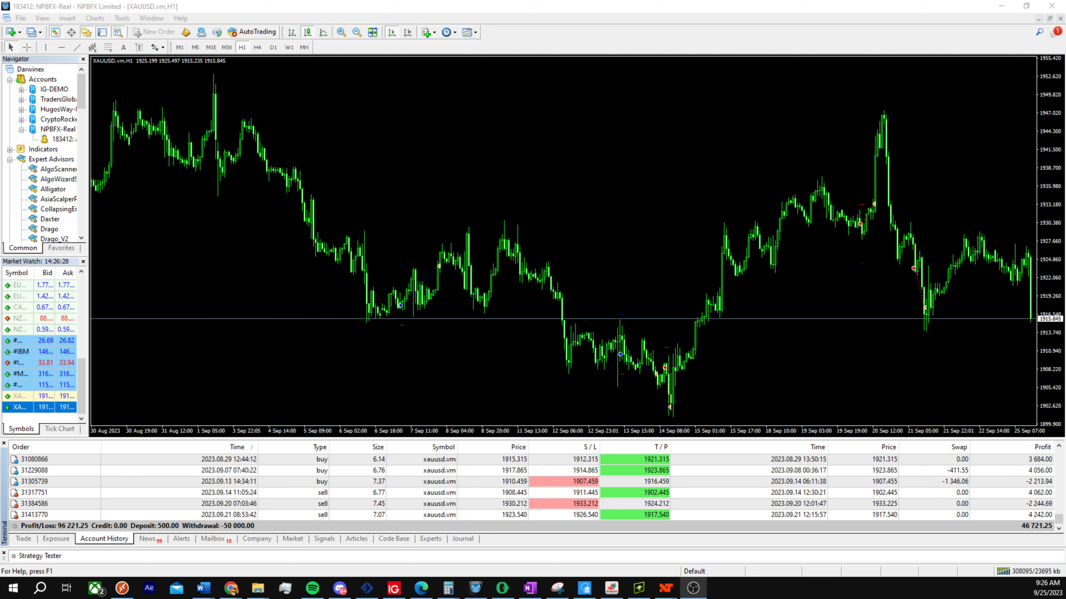
mouse_move(634, 241)
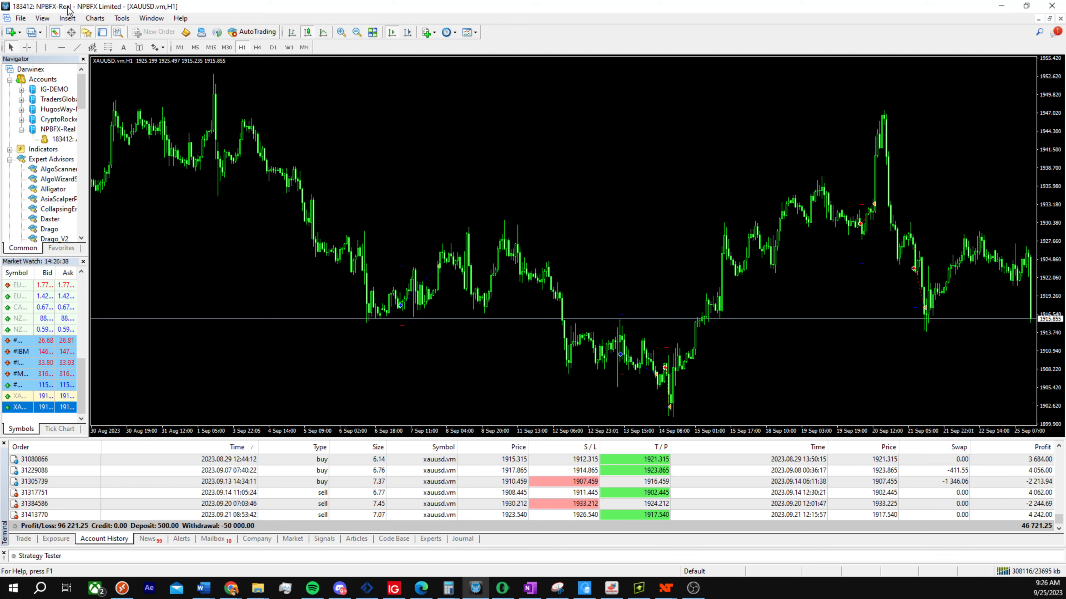
mouse_move(51, 119)
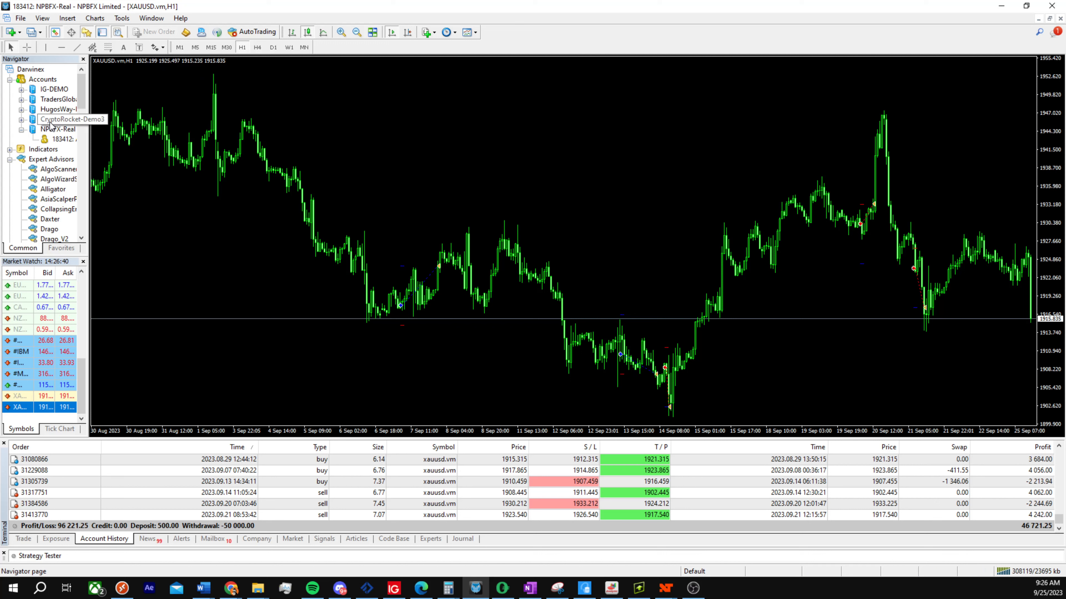
Select the live NPBFX-Real account and scroll its history back toward the 2021 deposit
click(58, 129)
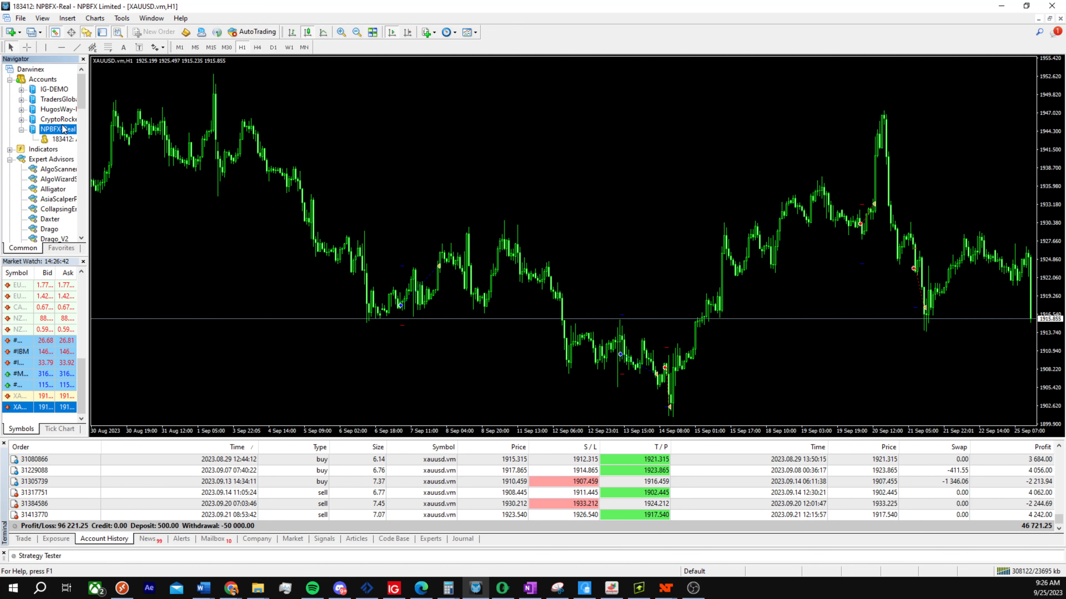
mouse_move(439, 281)
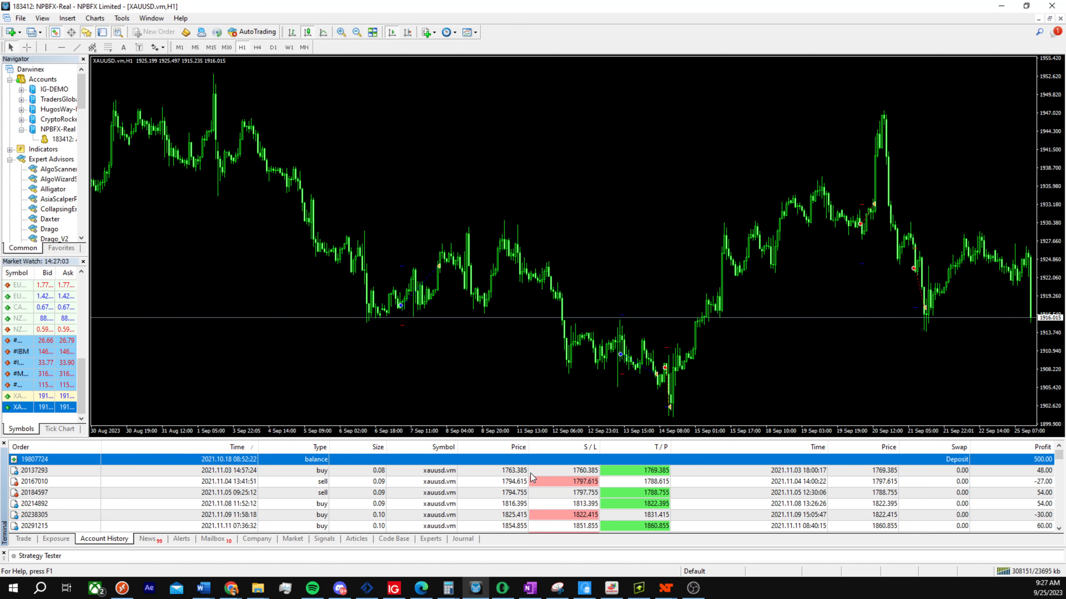
scroll(down, 3)
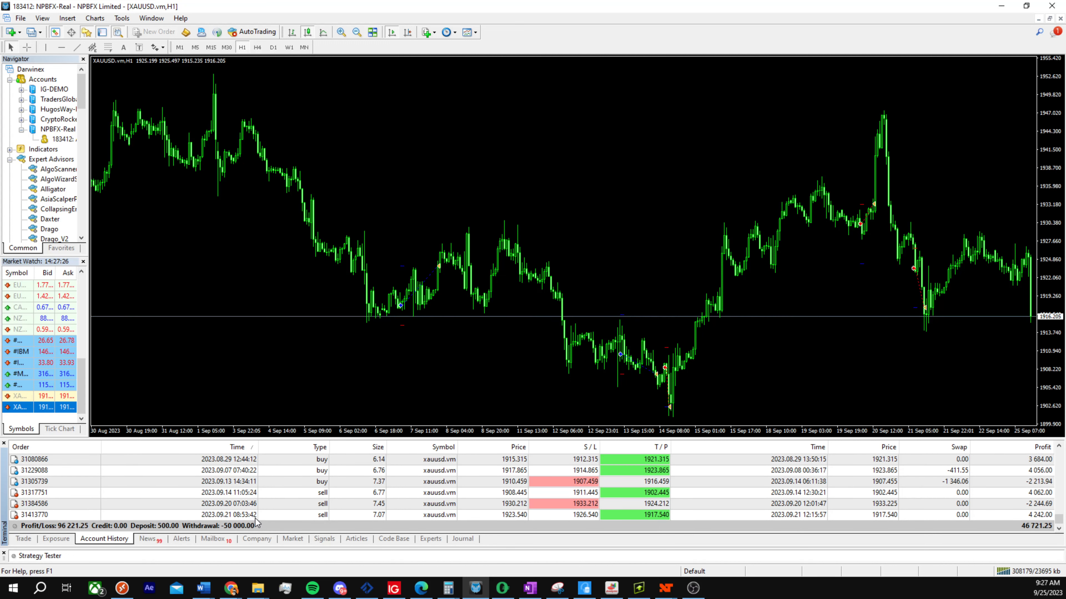
mouse_move(257, 515)
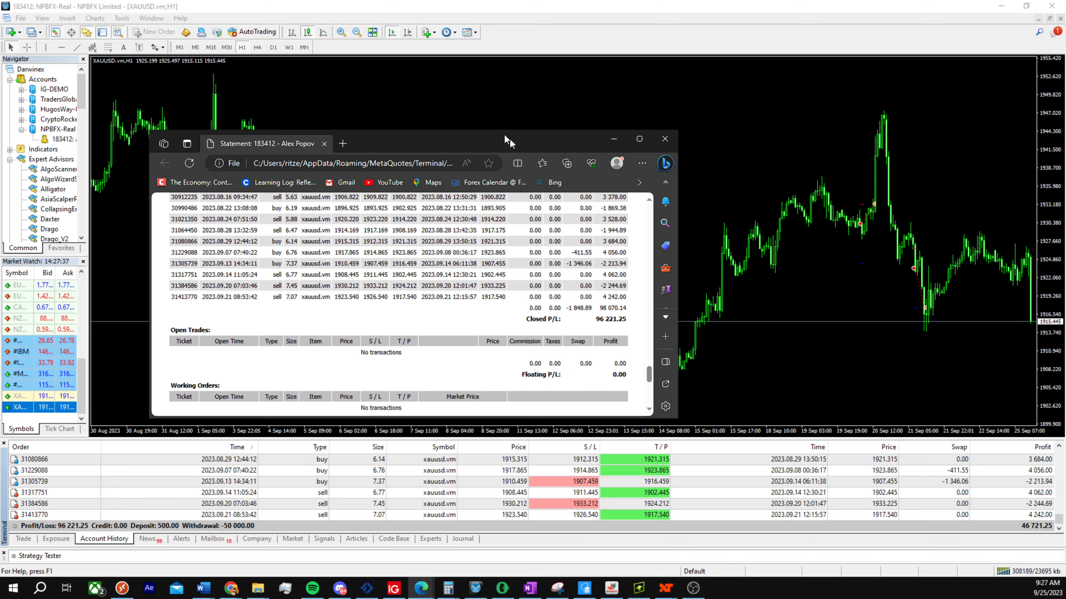
Maximize the Edge statement and scroll to its summary totals and balance graph, then back up
click(639, 138)
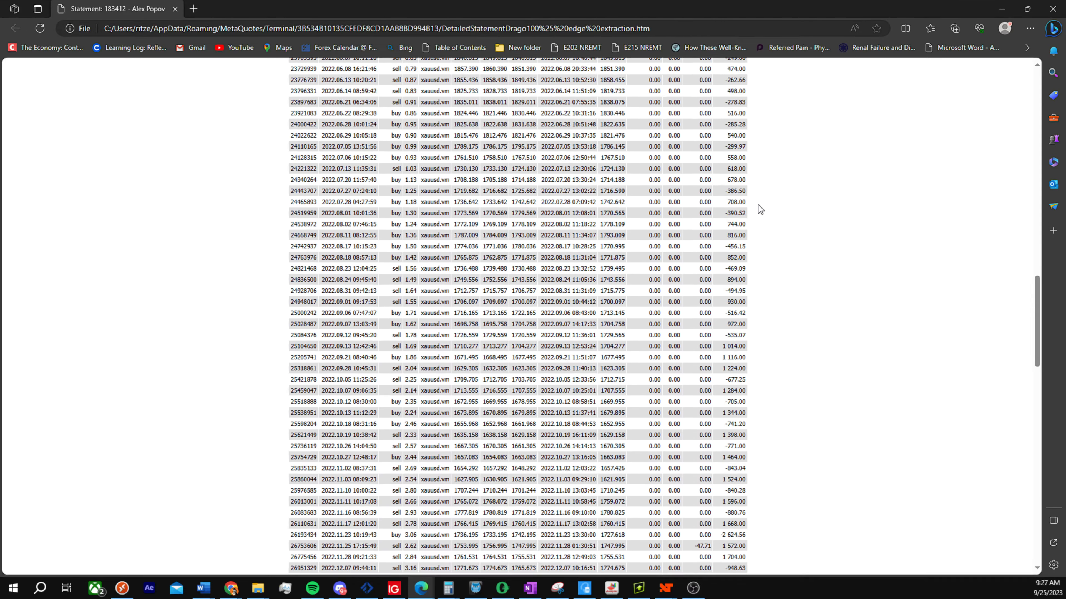
scroll(down, 3)
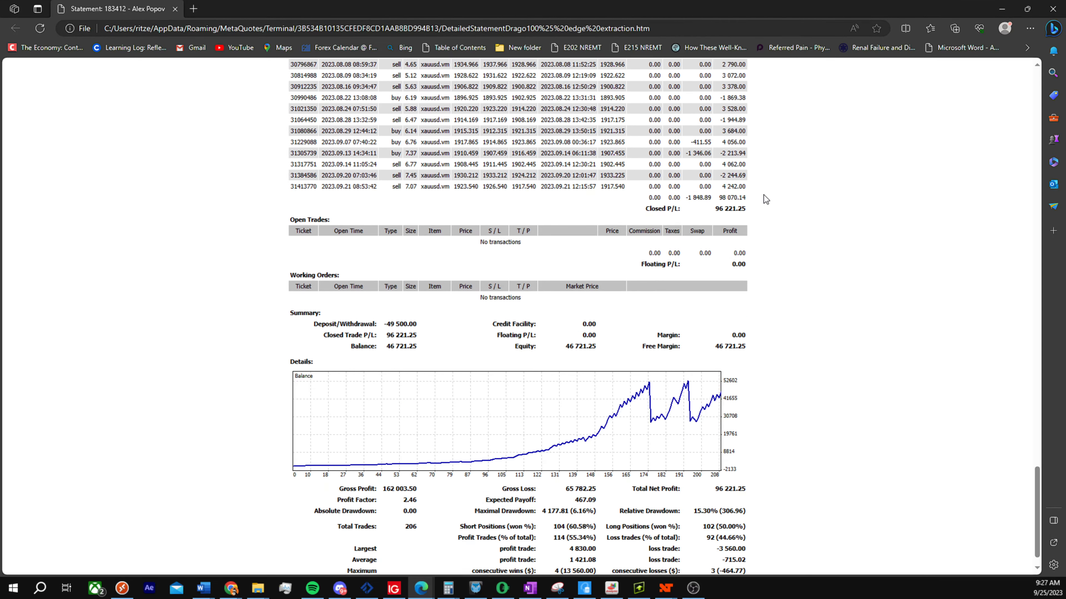
scroll(down, 3)
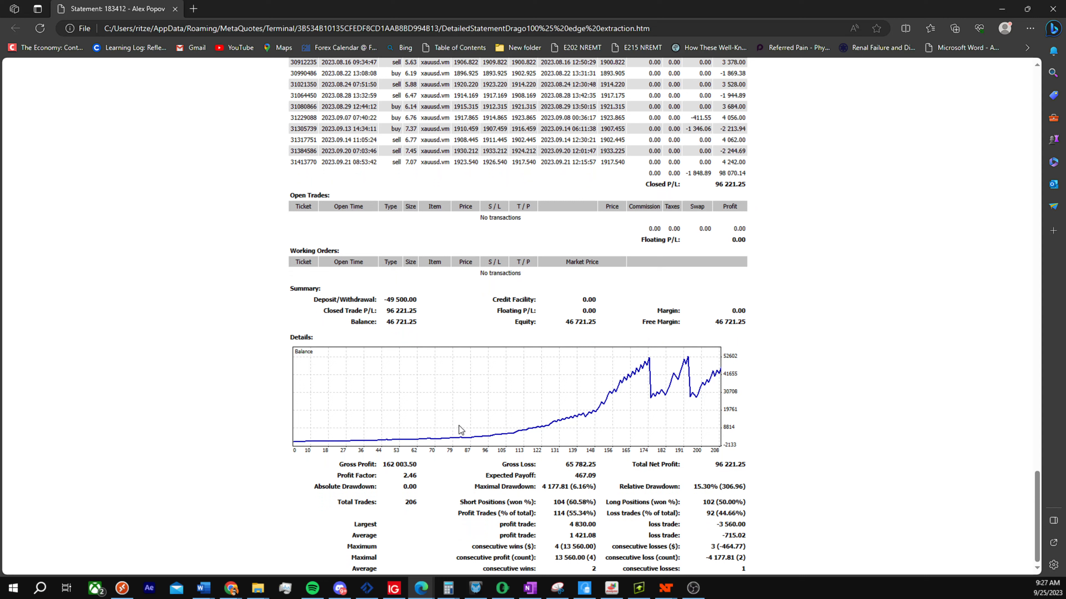
mouse_move(364, 469)
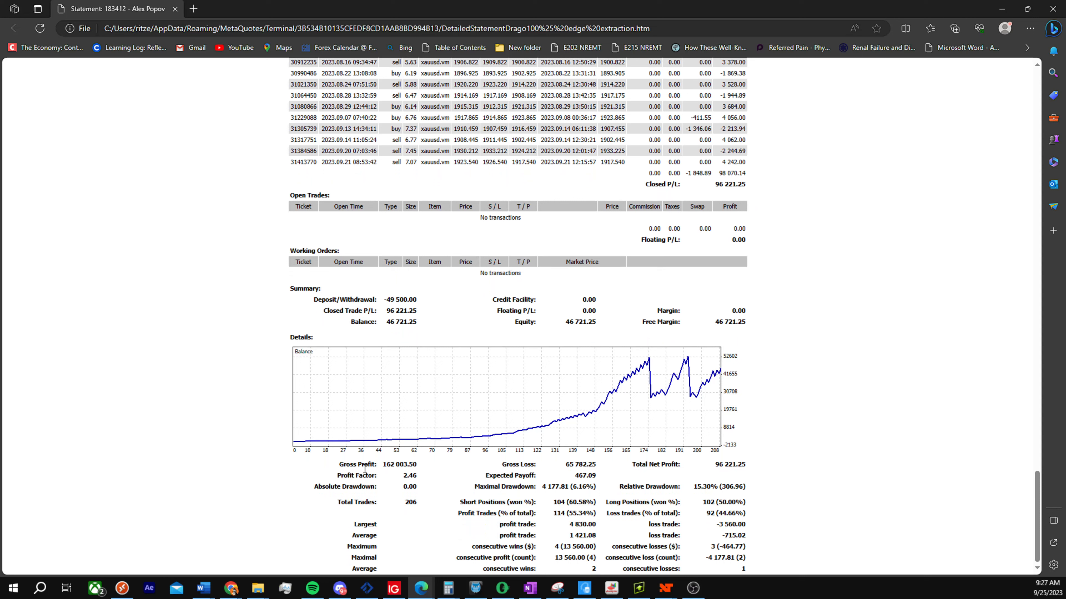
mouse_move(488, 447)
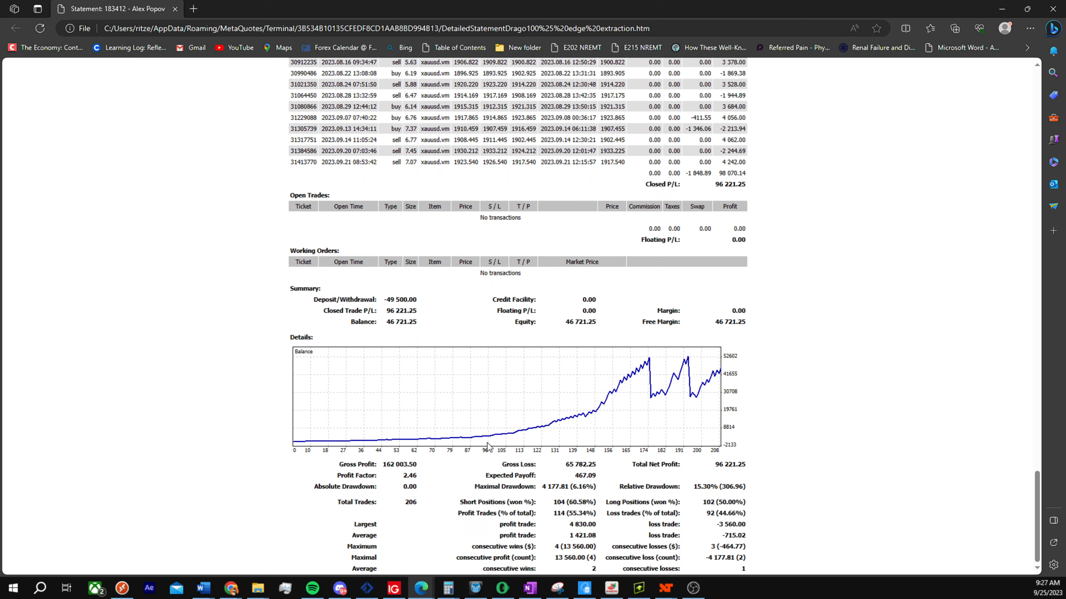
mouse_move(483, 369)
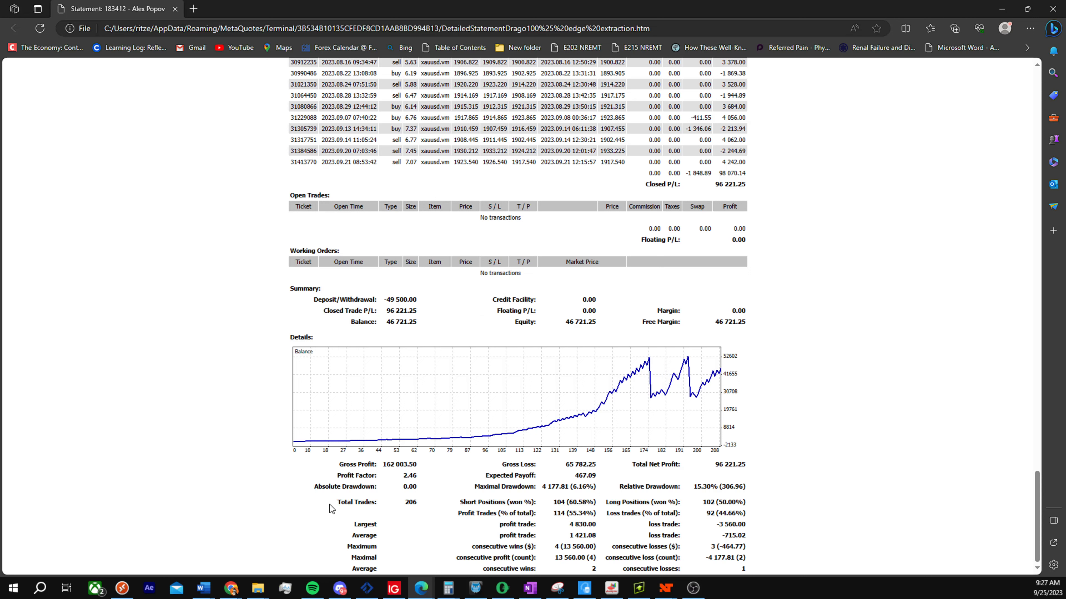
mouse_move(452, 518)
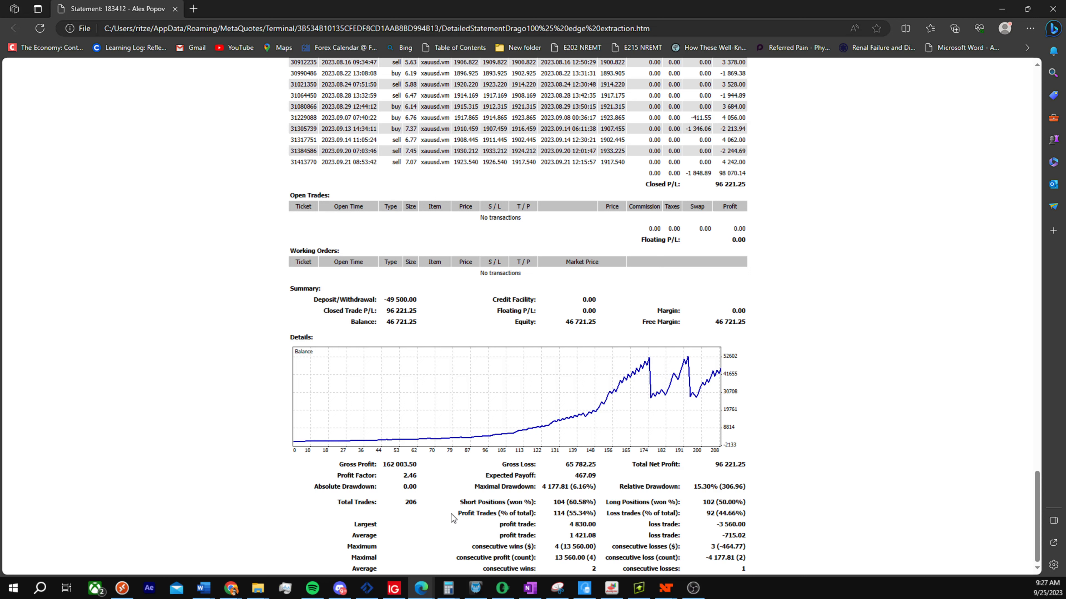
double_click(493, 502)
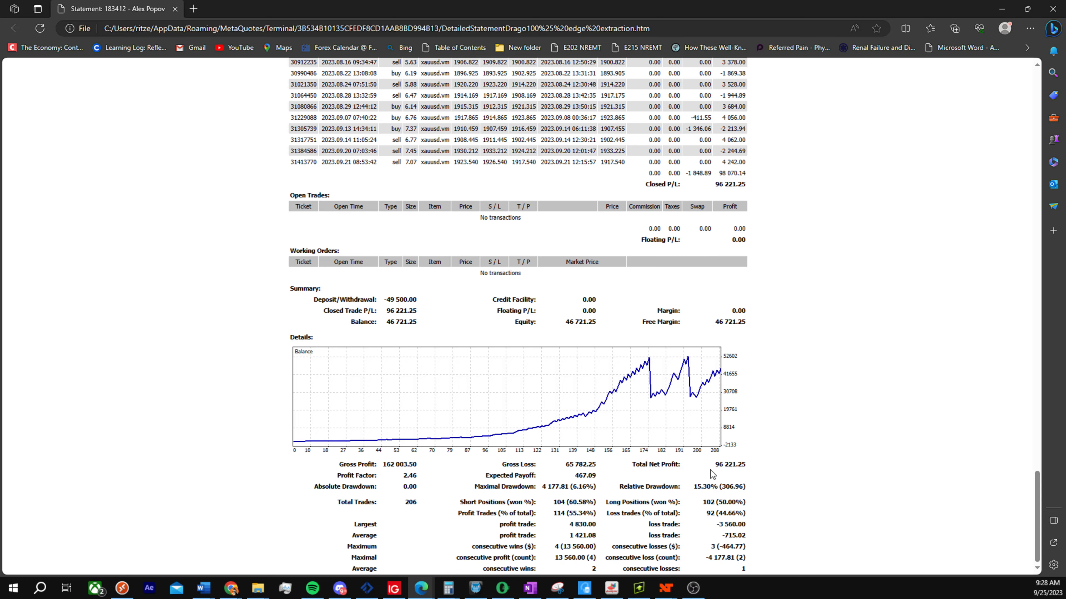
scroll(up, 3)
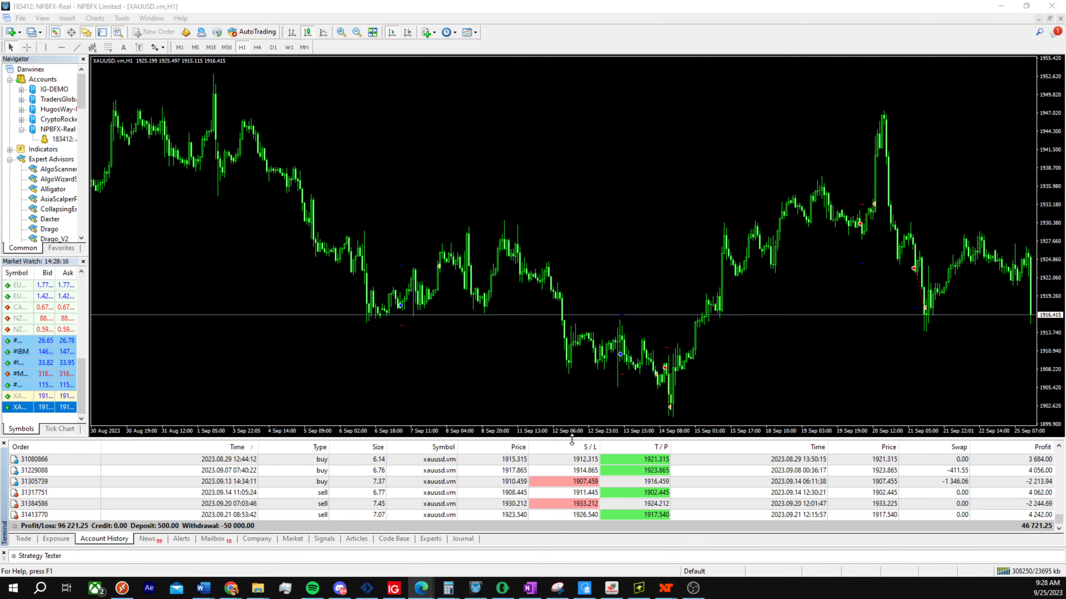
mouse_move(778, 318)
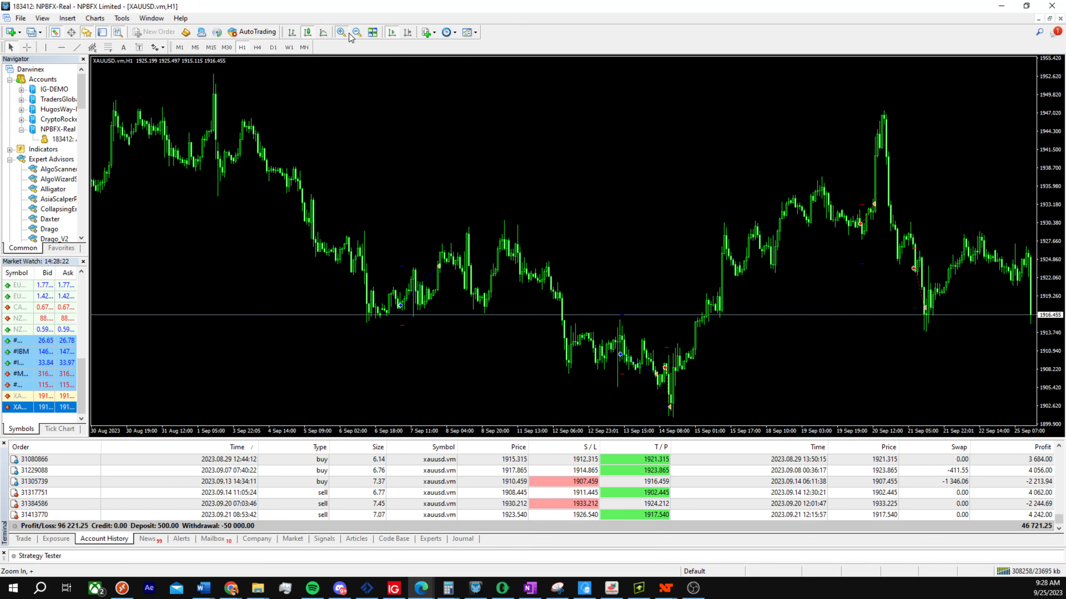
Zoom in the XAUUSD H1 chart to show 12–25 September 2023 with trade markers
click(339, 32)
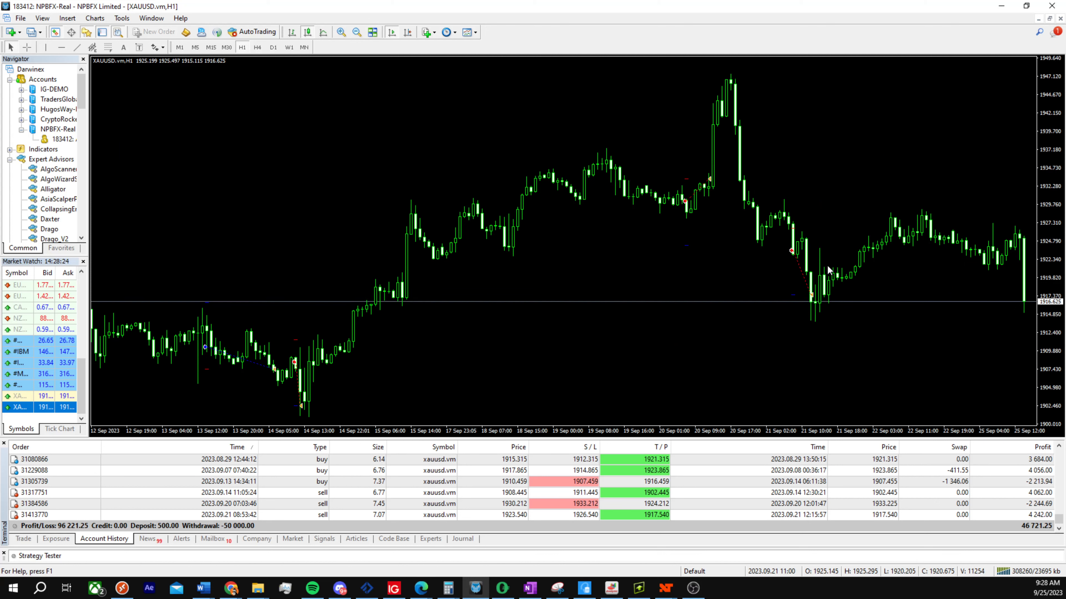
mouse_move(479, 459)
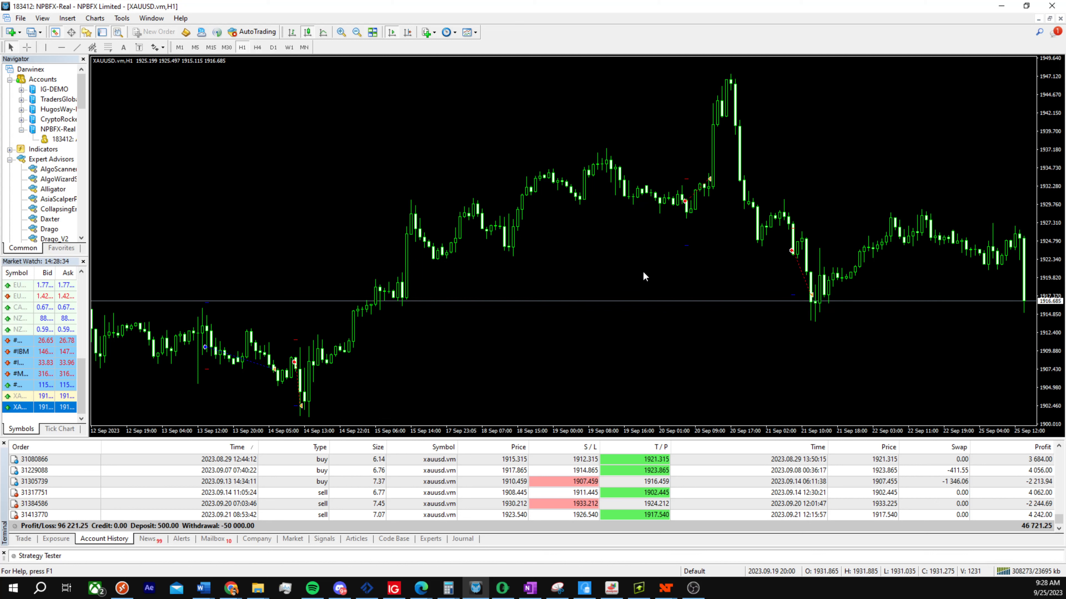
mouse_move(295, 123)
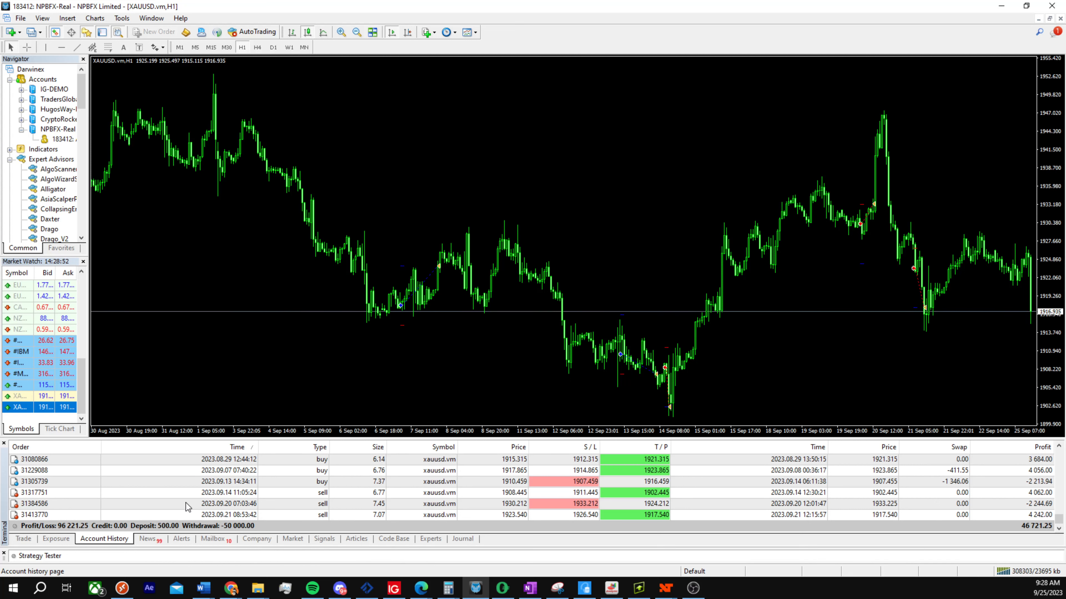
Scroll the Account History list up to the July–August 2023 gold trades
scroll(up, 3)
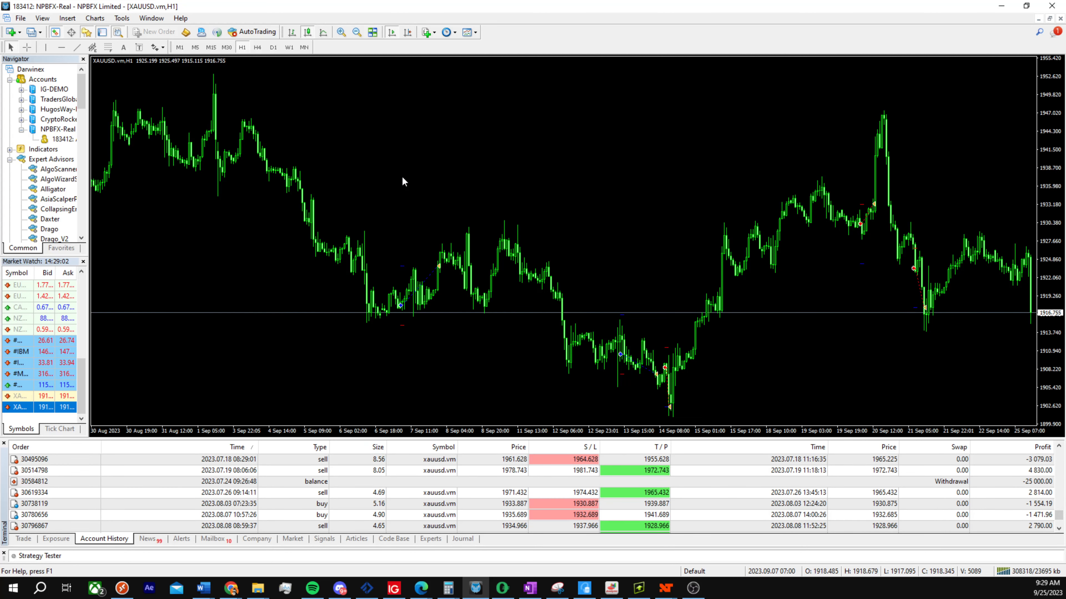
mouse_move(836, 251)
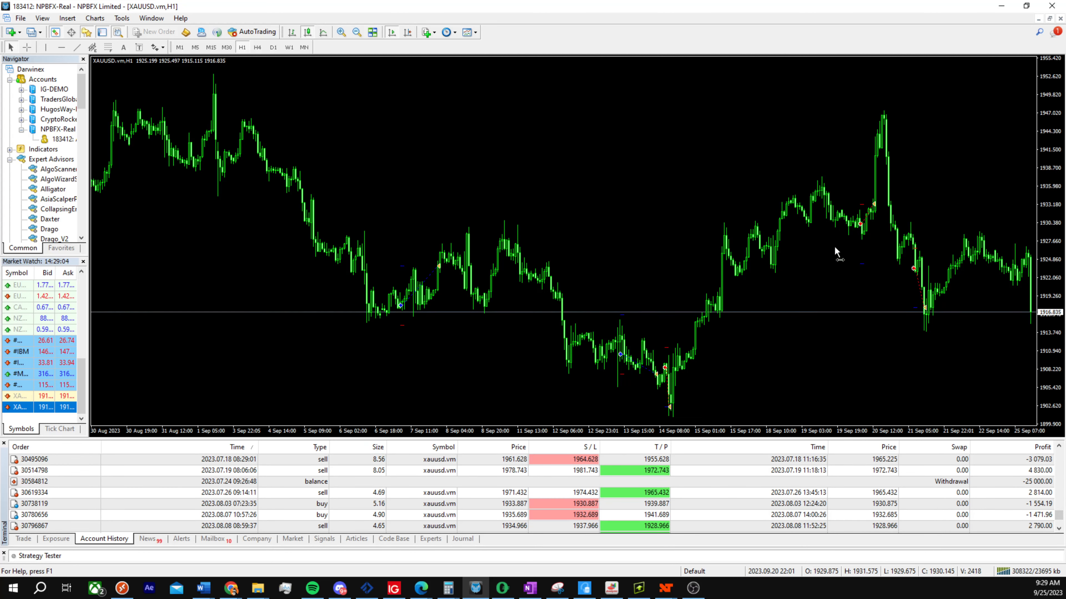
mouse_move(820, 236)
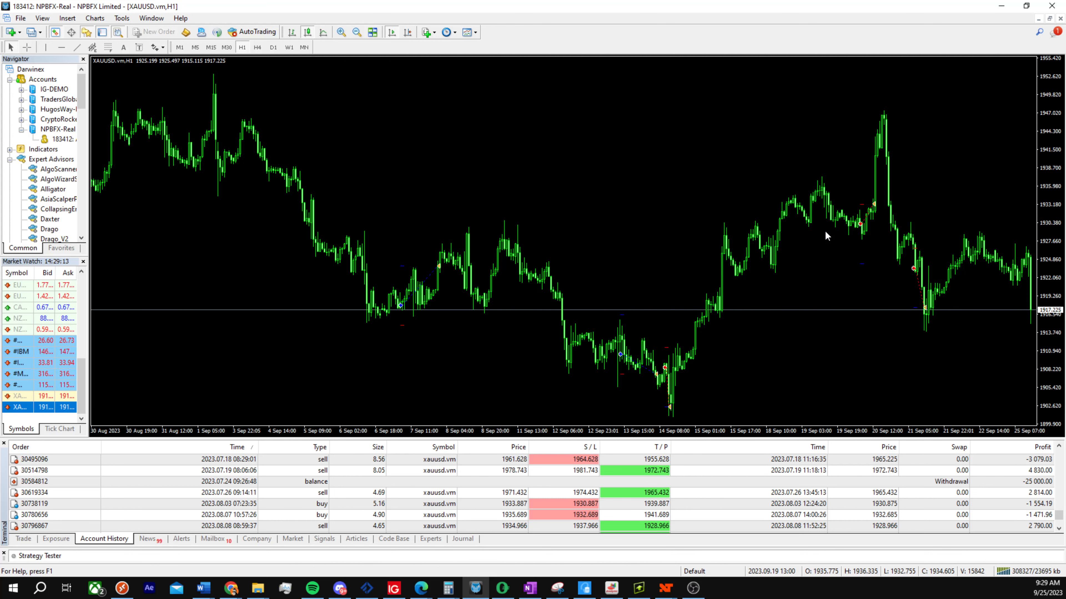
mouse_move(821, 220)
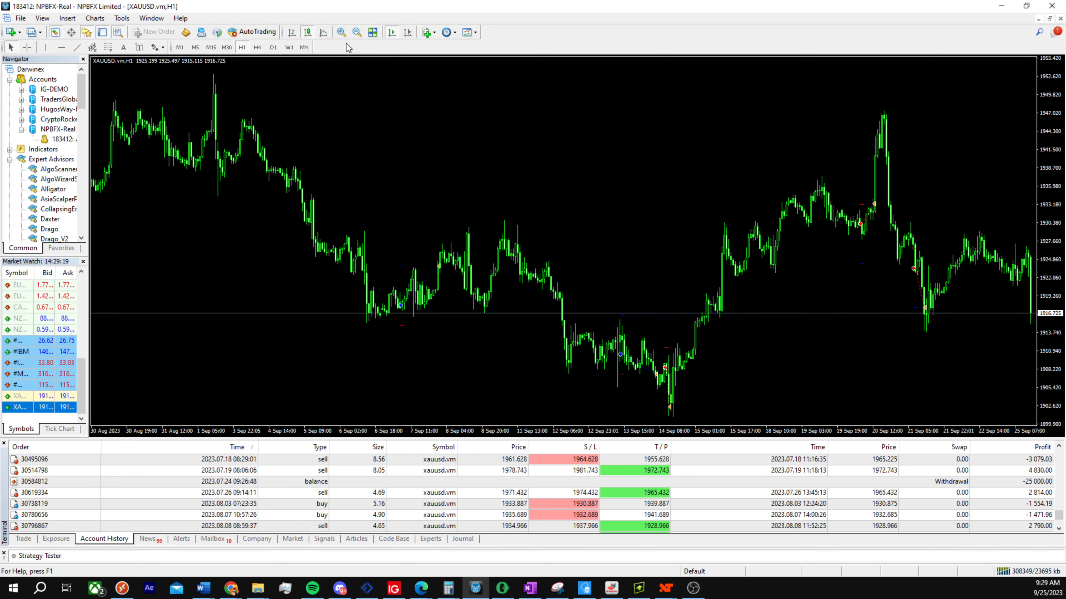
mouse_move(354, 32)
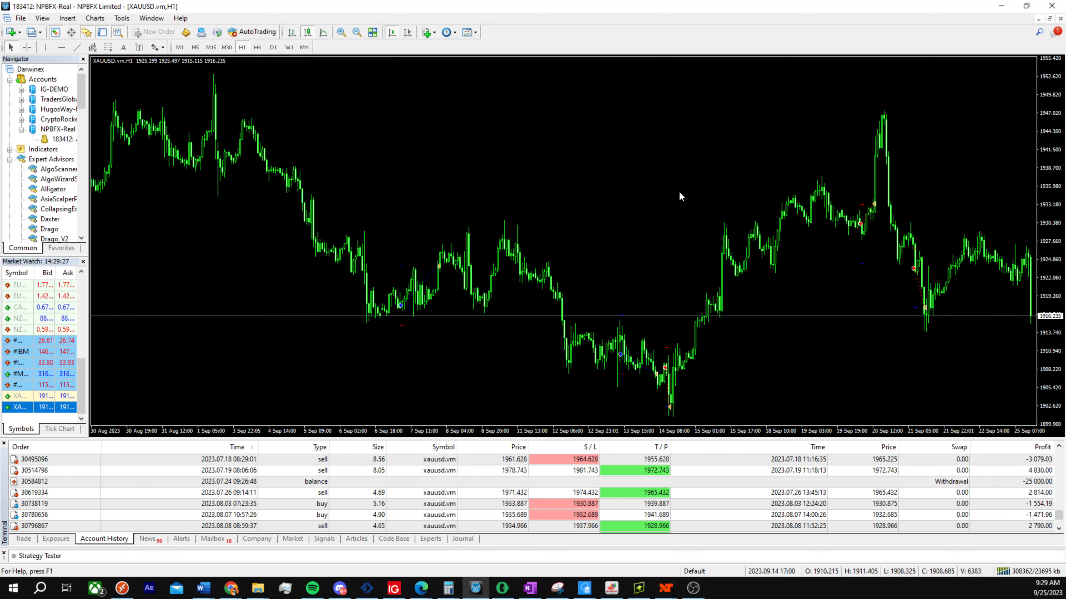
mouse_move(722, 185)
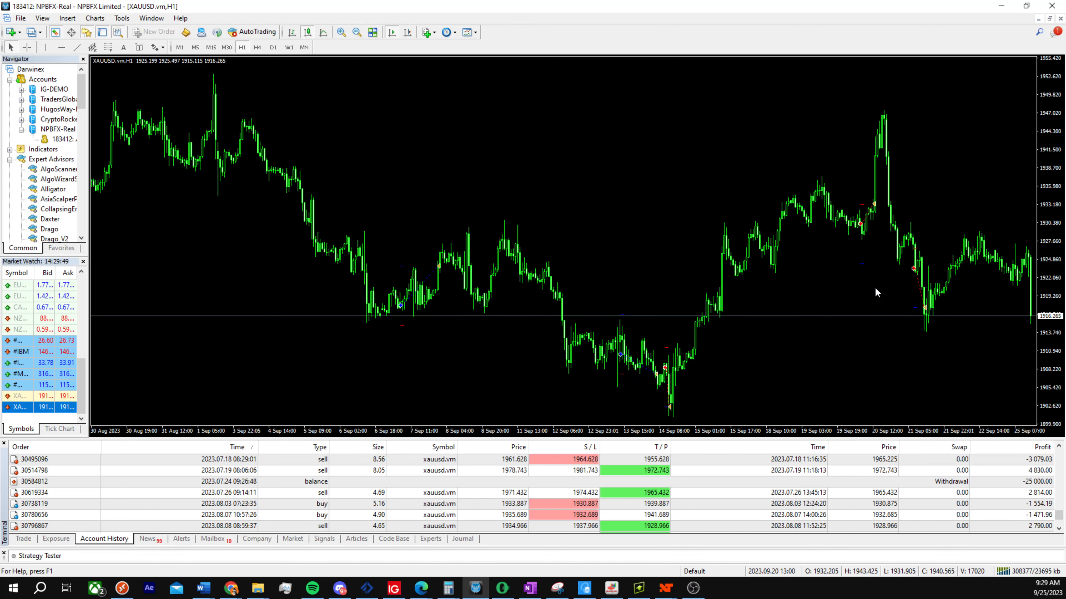
mouse_move(600, 276)
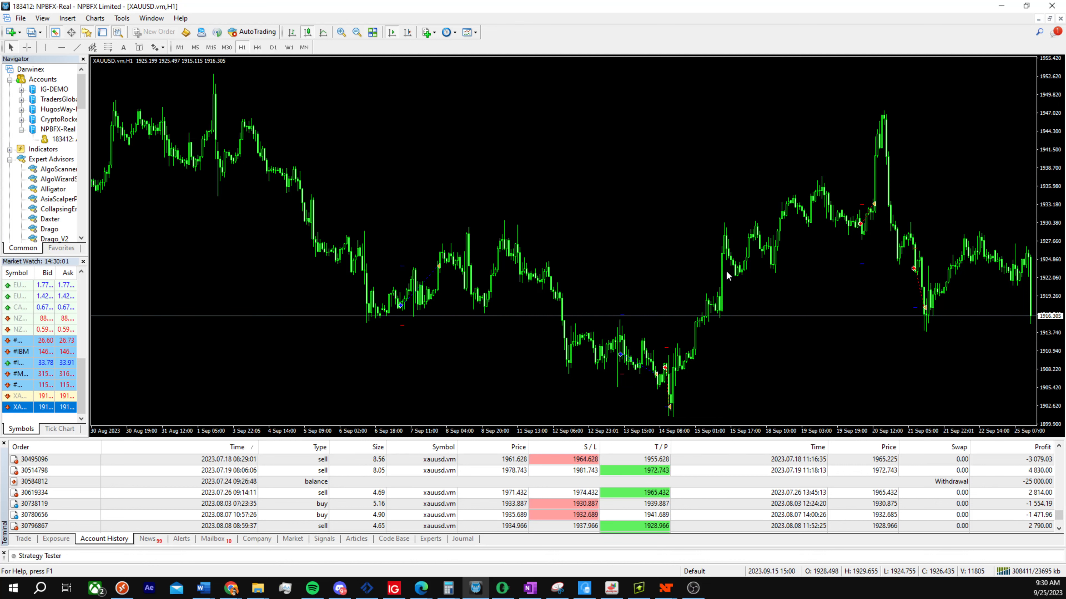
mouse_move(826, 225)
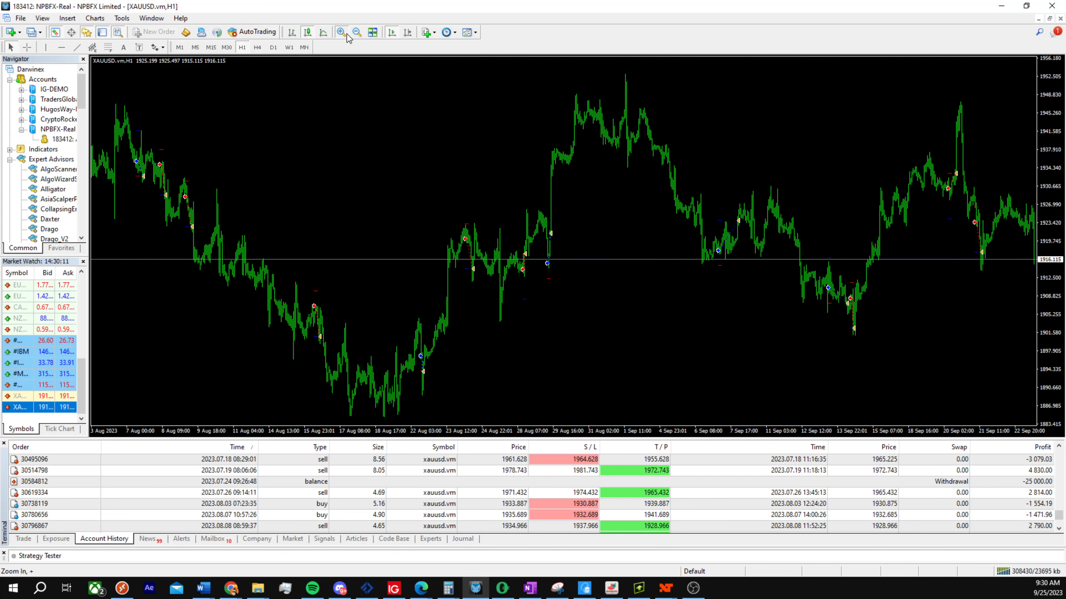
Zoom the XAUUSD H1 chart back to the 30 Aug–25 Sep span
click(339, 33)
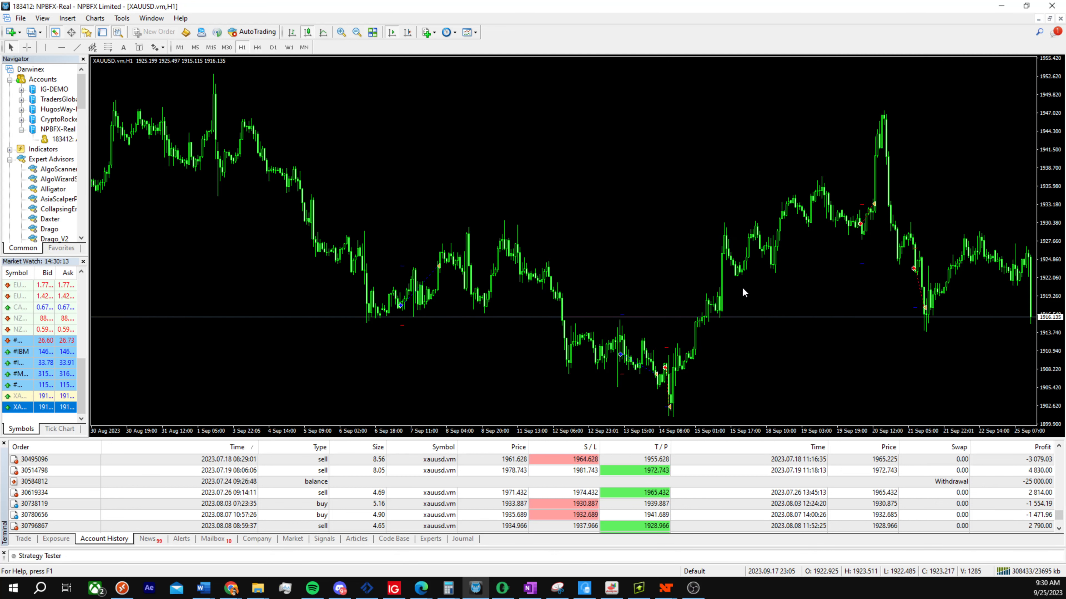
mouse_move(782, 313)
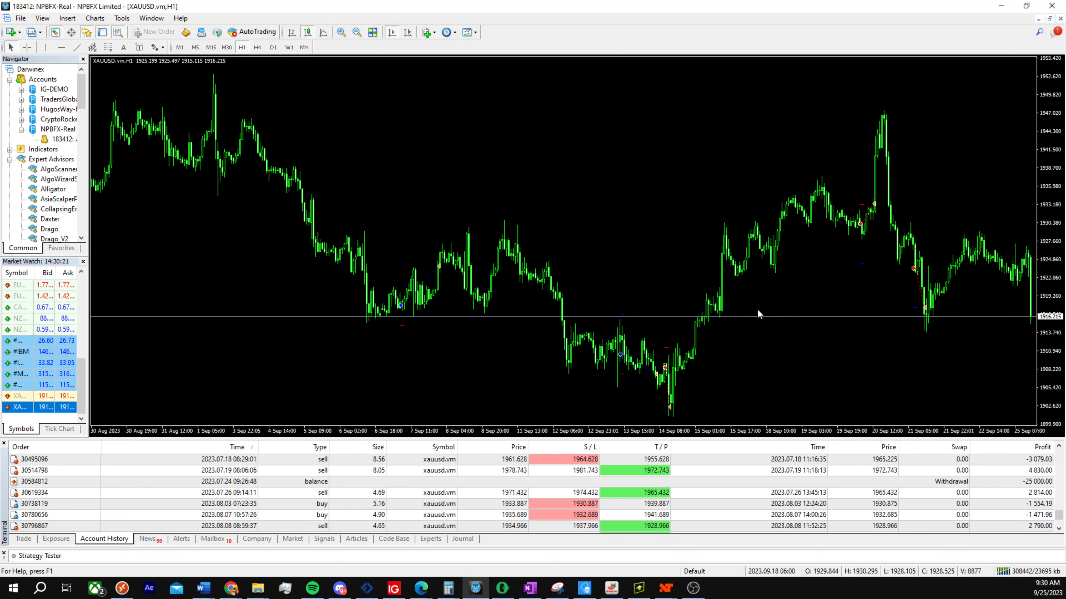
mouse_move(791, 314)
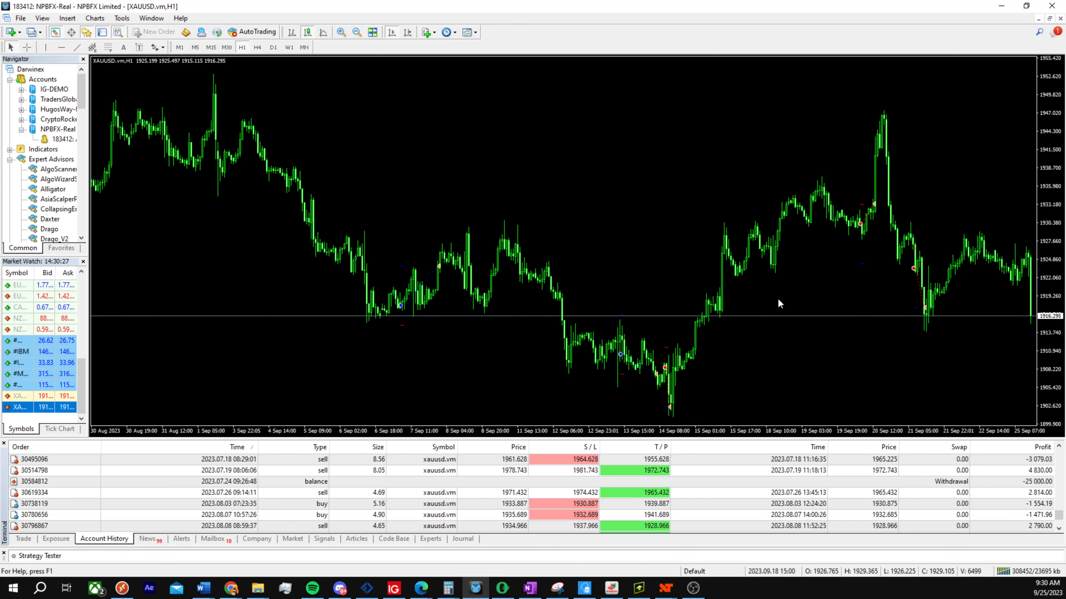
mouse_move(781, 297)
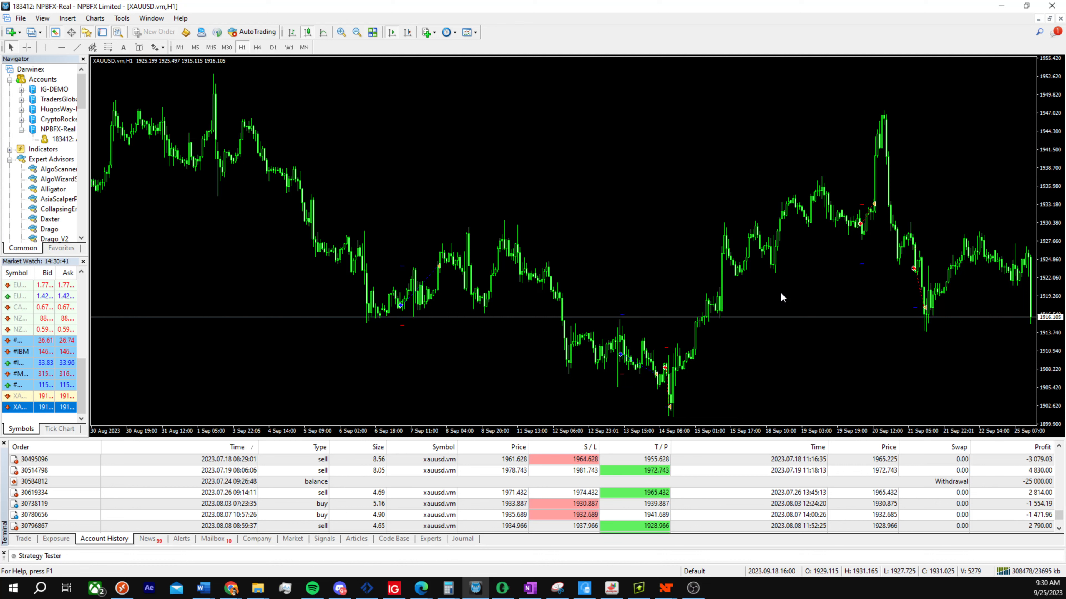
mouse_move(608, 249)
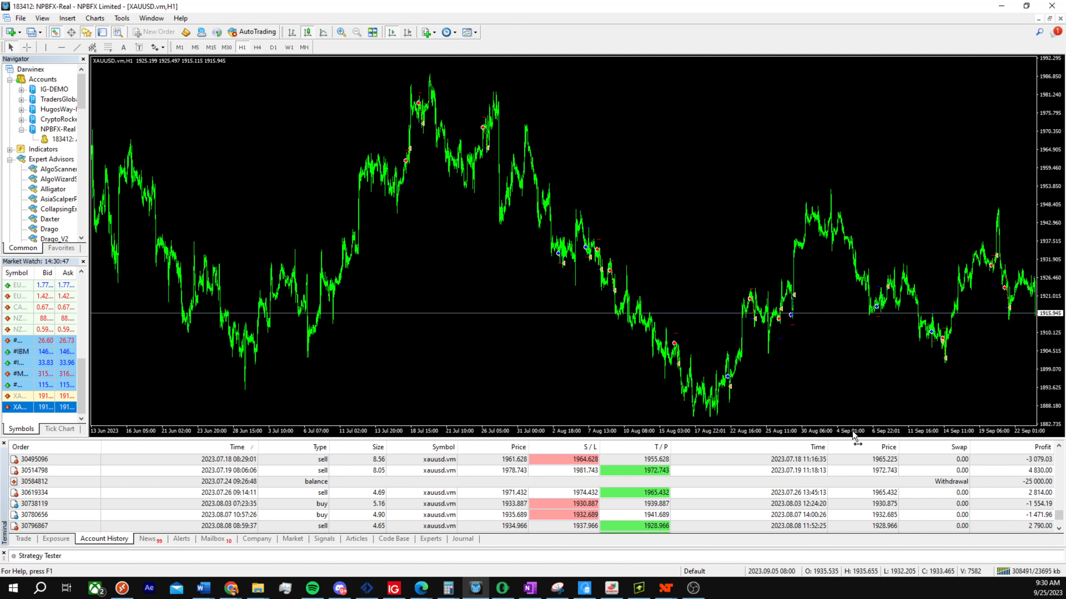
mouse_move(401, 142)
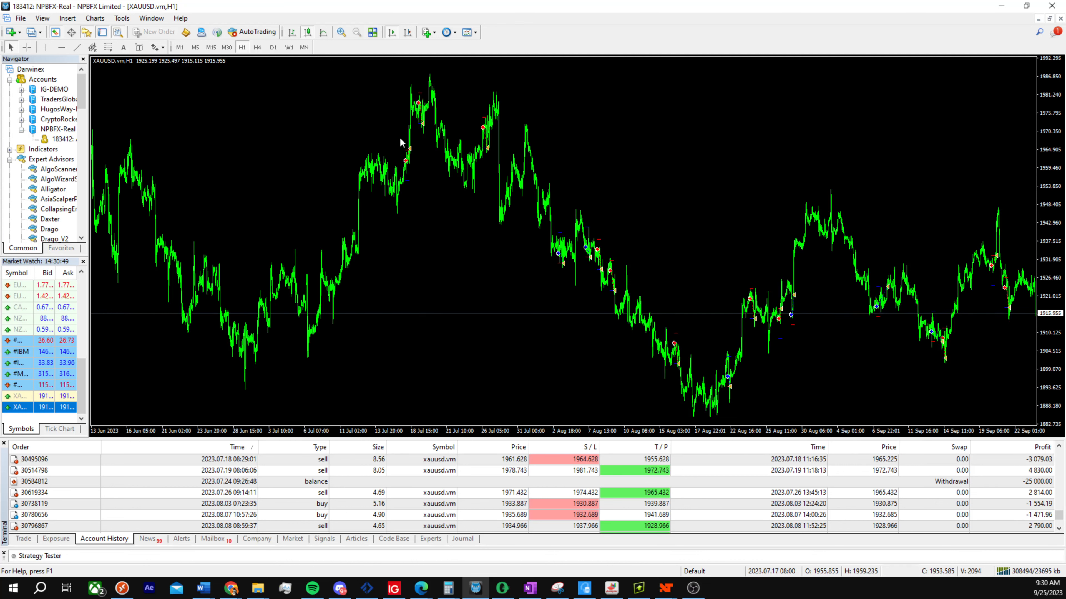
mouse_move(754, 511)
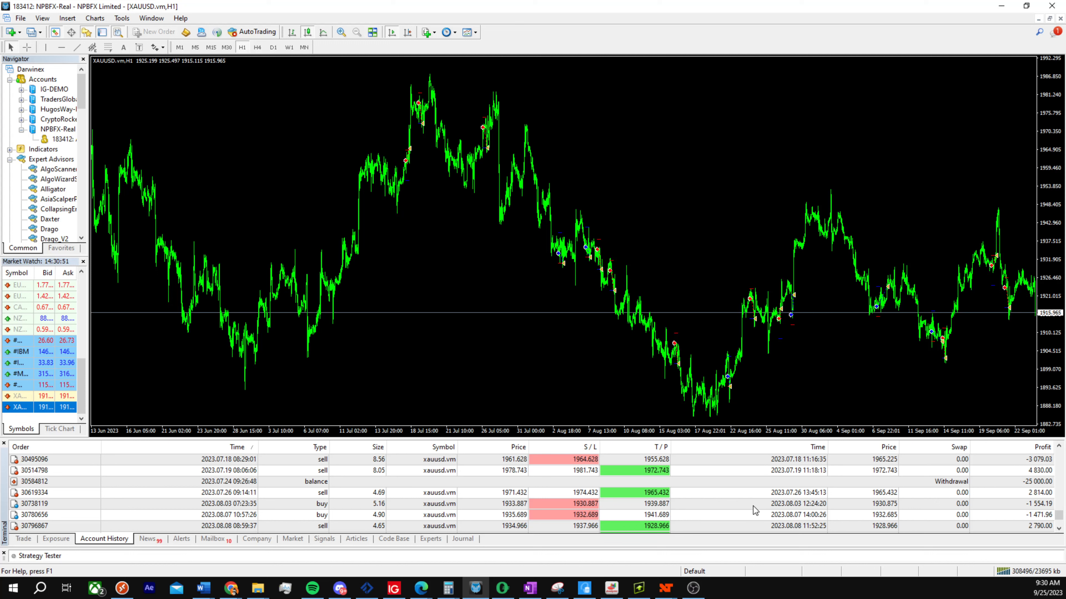
mouse_move(808, 476)
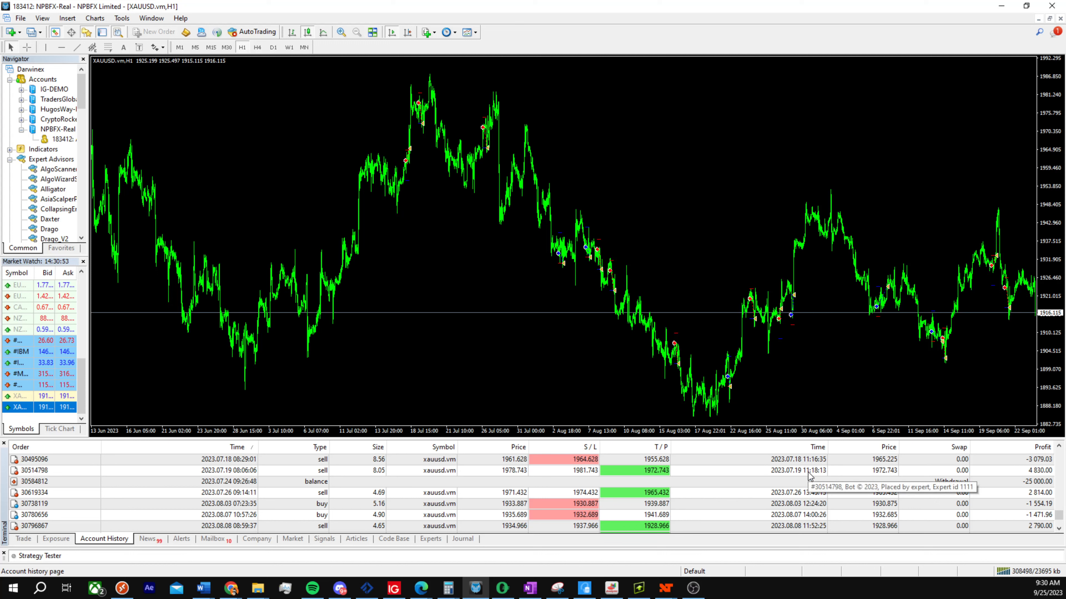